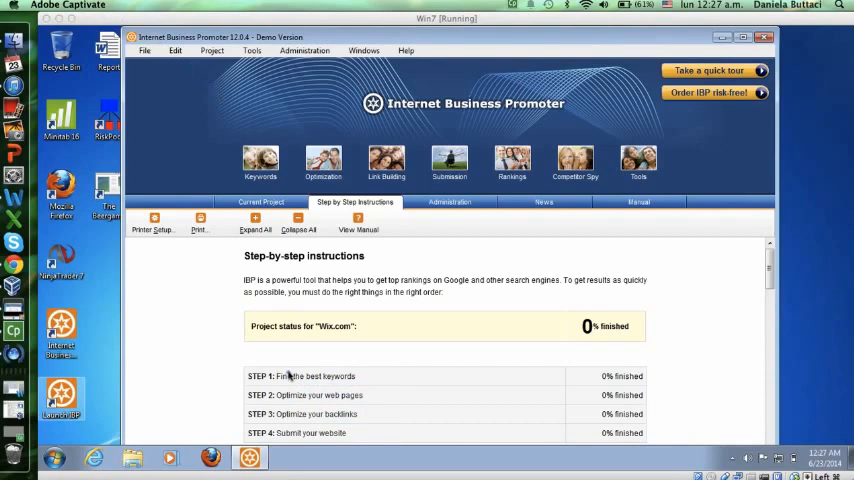
- Expand 'STEP 1: Find the best keywords' to show how to choose the right keywords
click(301, 375)
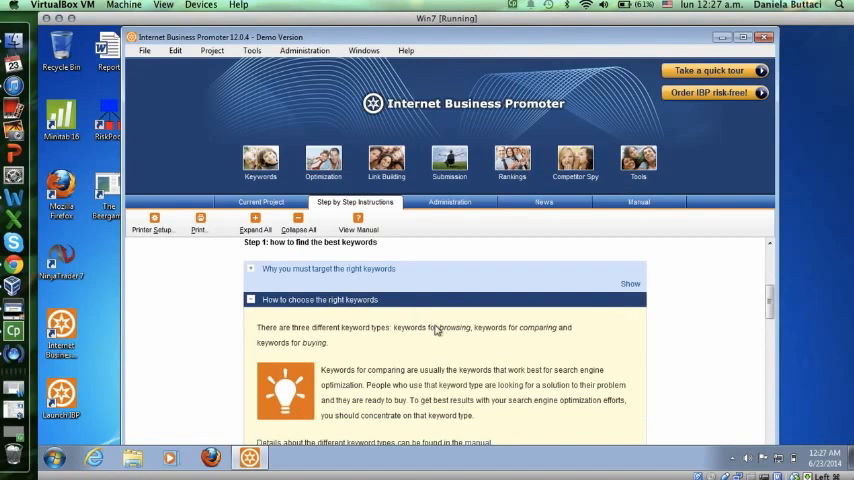
- Scroll the Step 1 guide to the advice favouring two-to-four-word keyword phrases
scroll(down, 3)
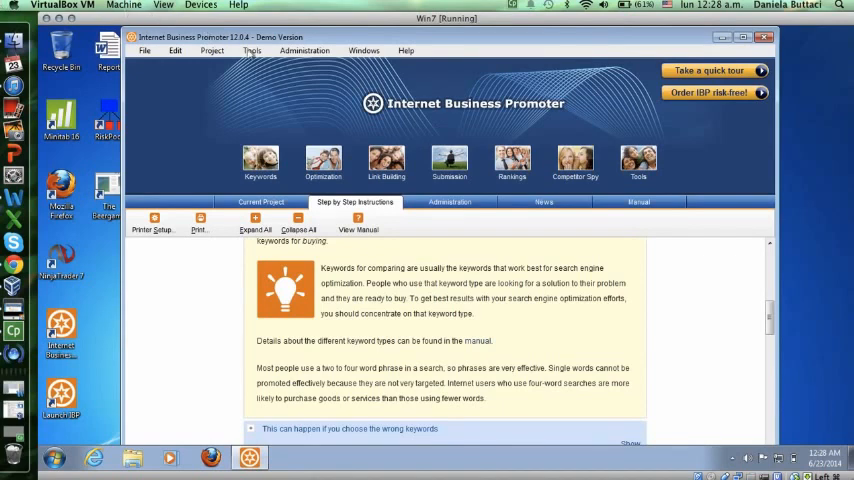
mouse_move(391, 330)
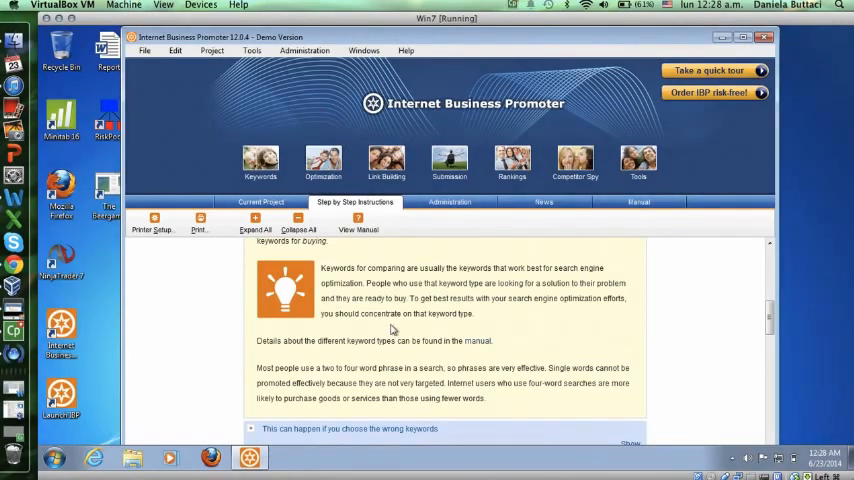
mouse_move(260, 160)
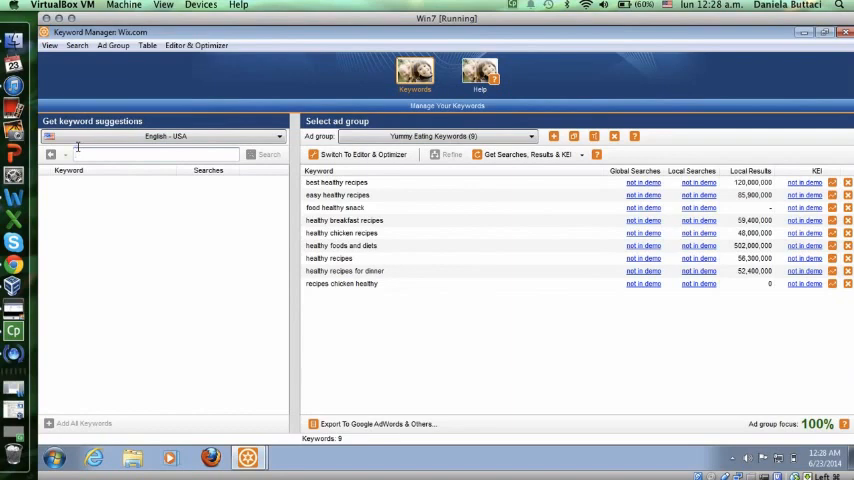
- Search keyword suggestions for 'healthy recipes' in the Keyword Manager
text(healthy recipes)
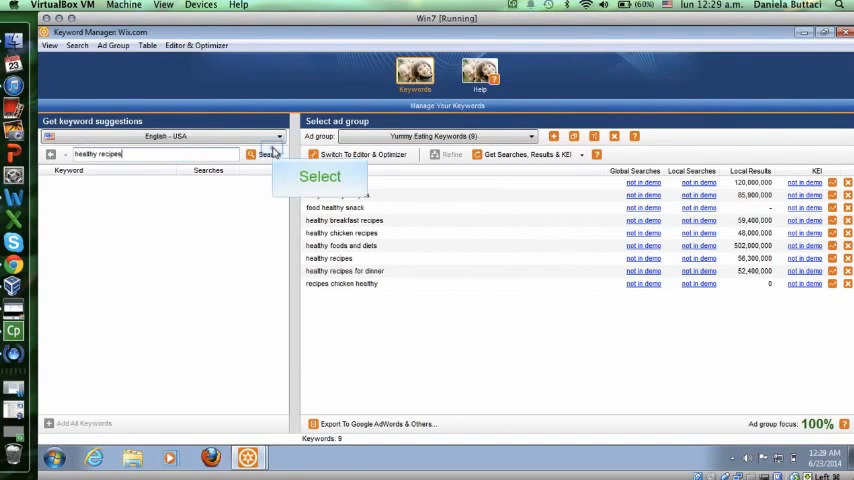
click(263, 154)
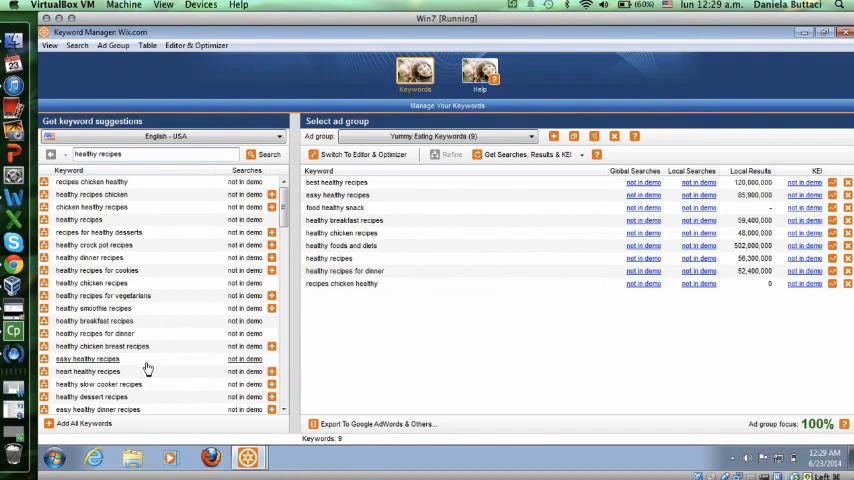
mouse_move(150, 263)
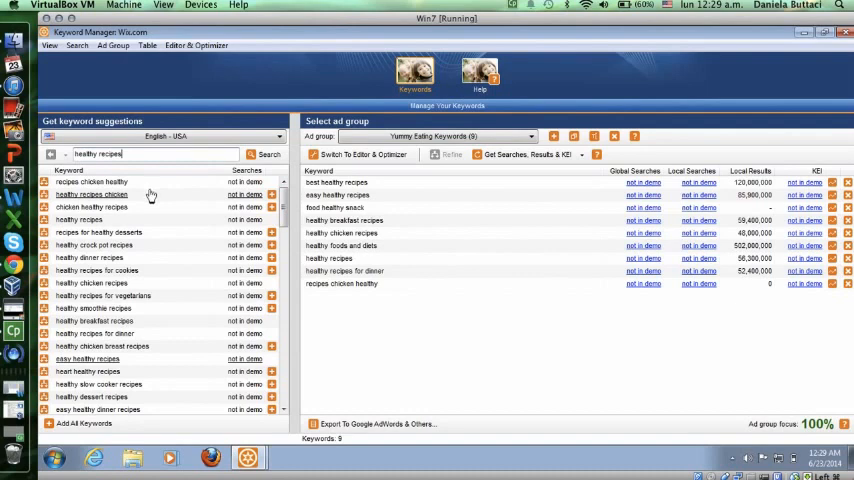
mouse_move(120, 250)
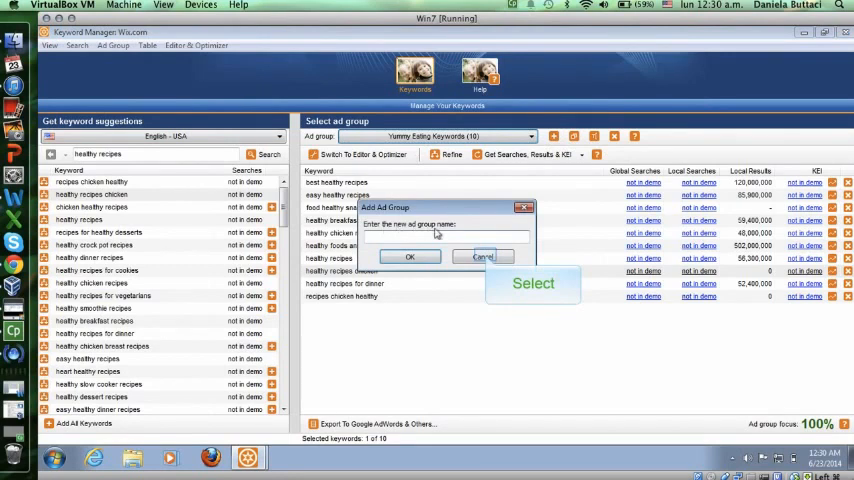
- Cancel the new ad group and open Competitor Spy for Wix.com
click(482, 257)
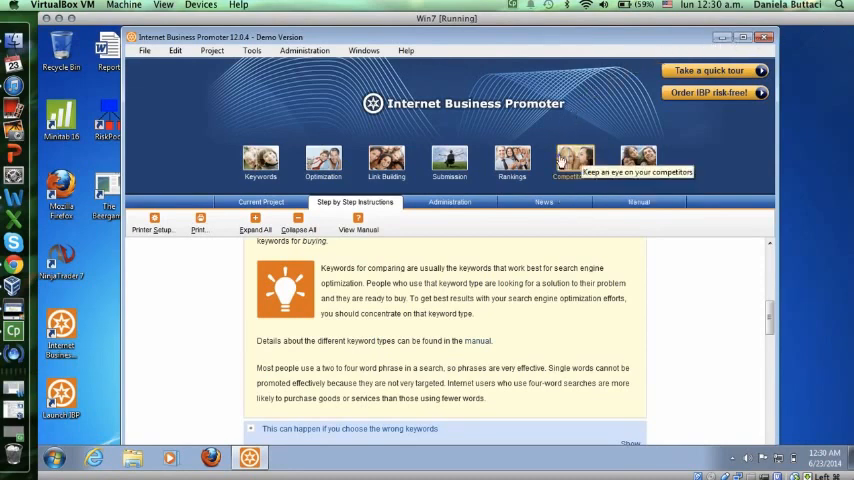
click(573, 160)
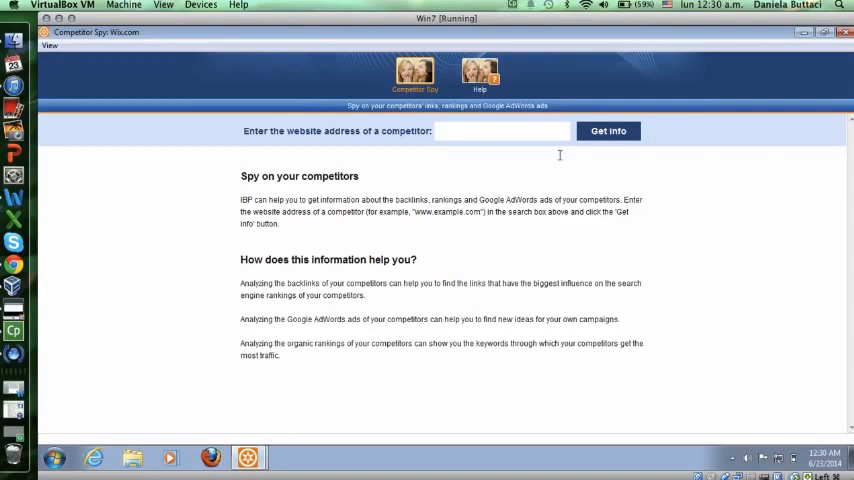
text(www)
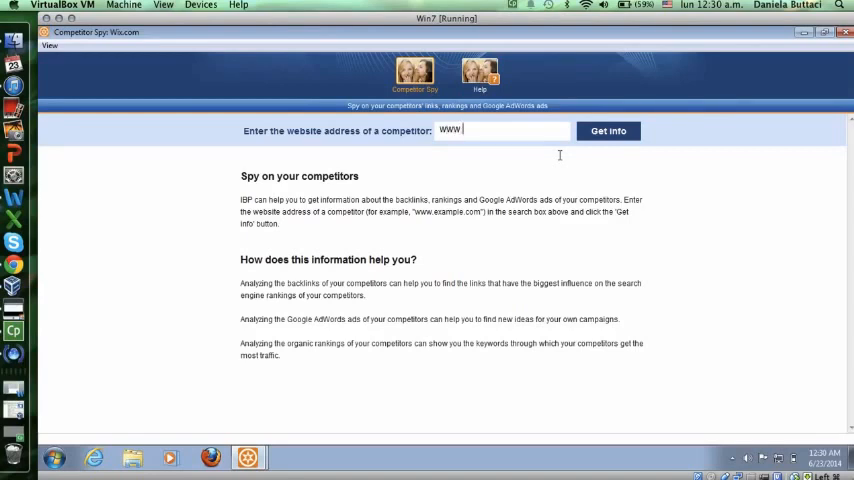
text(sash)
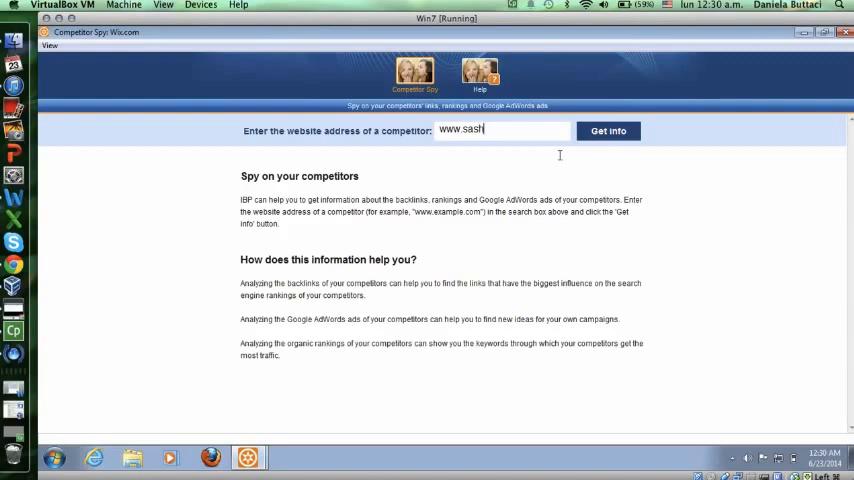
text(afitness.com)
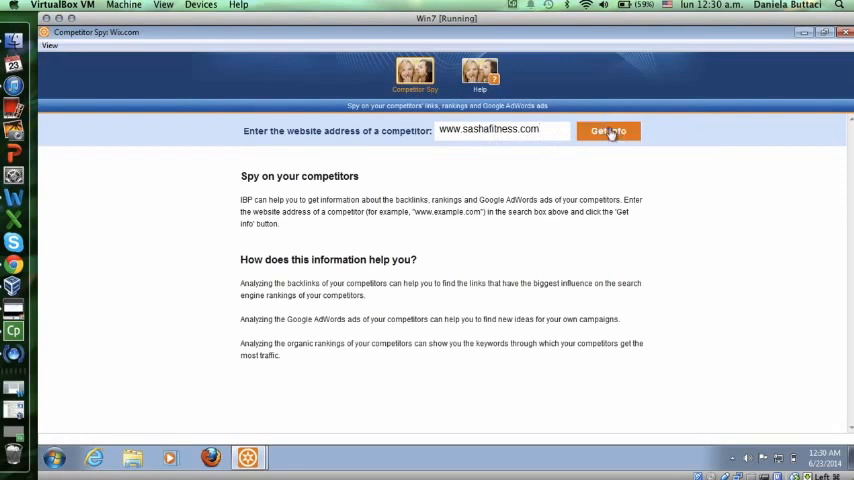
click(608, 130)
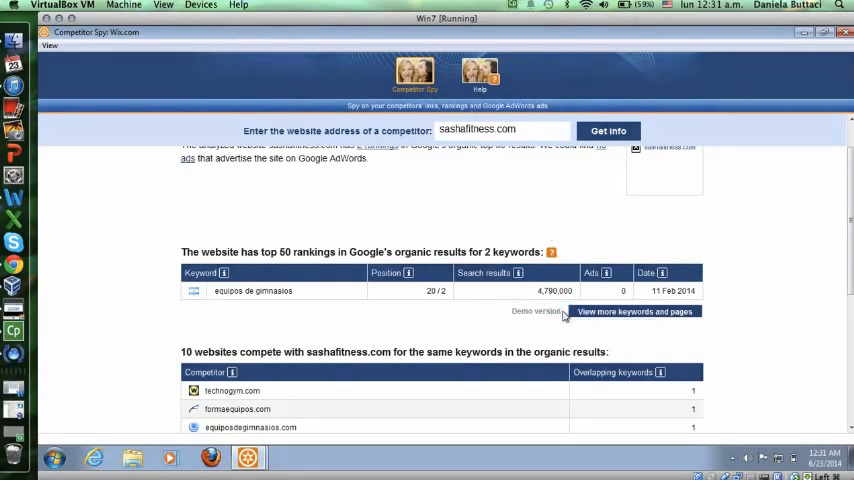
- Review the sashafitness.com results and open Top 10 Optimizer for healthy recipes on Google.com
scroll(down, 3)
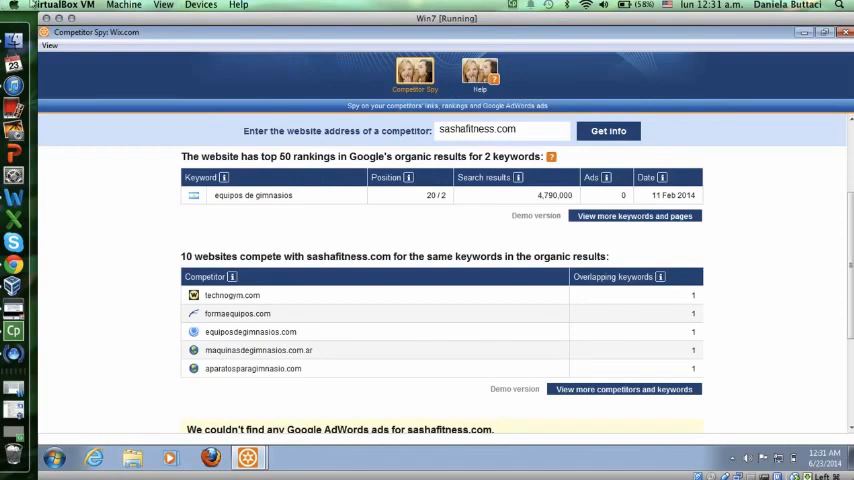
mouse_move(753, 235)
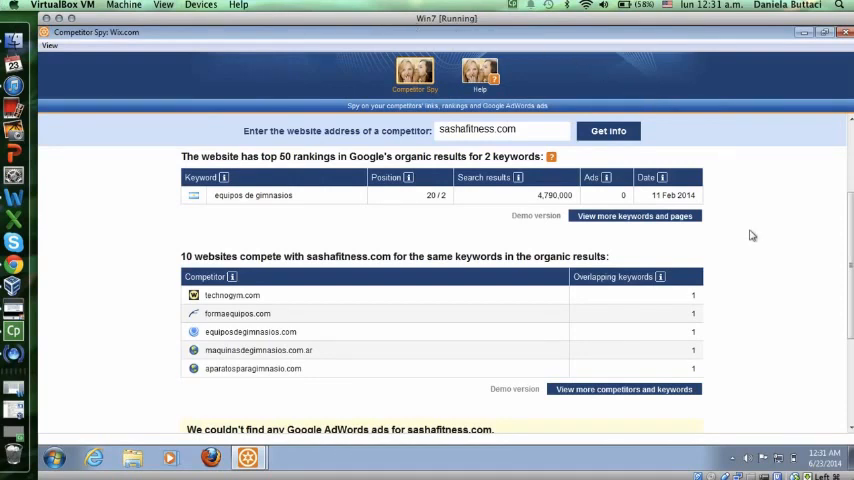
scroll(down, 3)
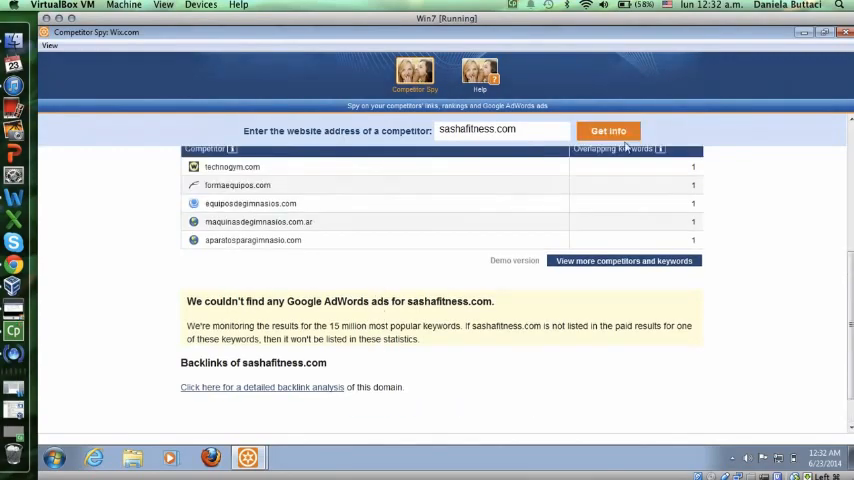
click(608, 131)
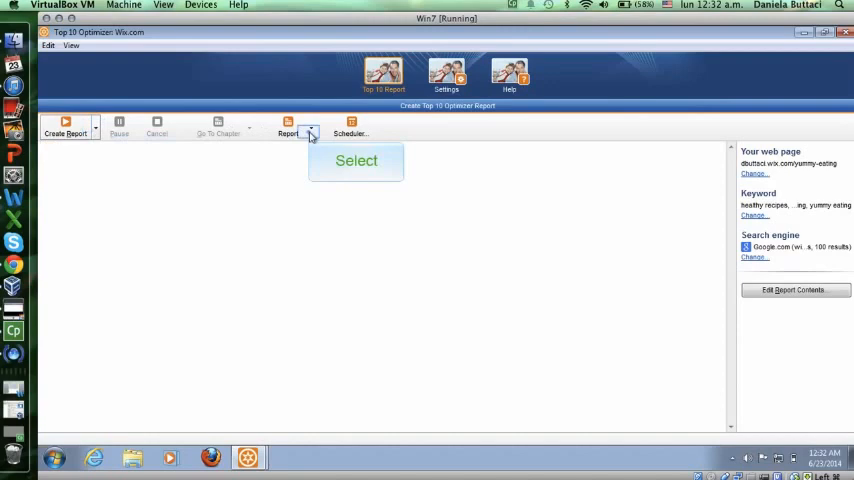
- Show the report options for editing and saving as web page, PDF, text or Word
click(288, 127)
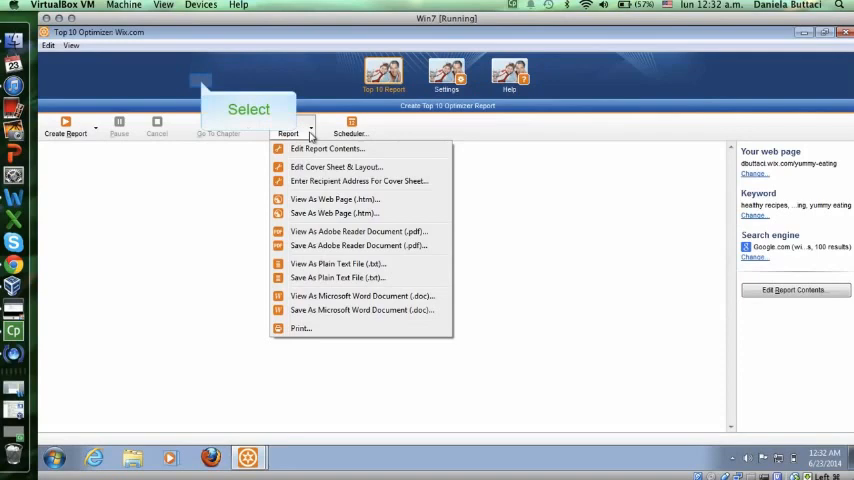
mouse_move(310, 138)
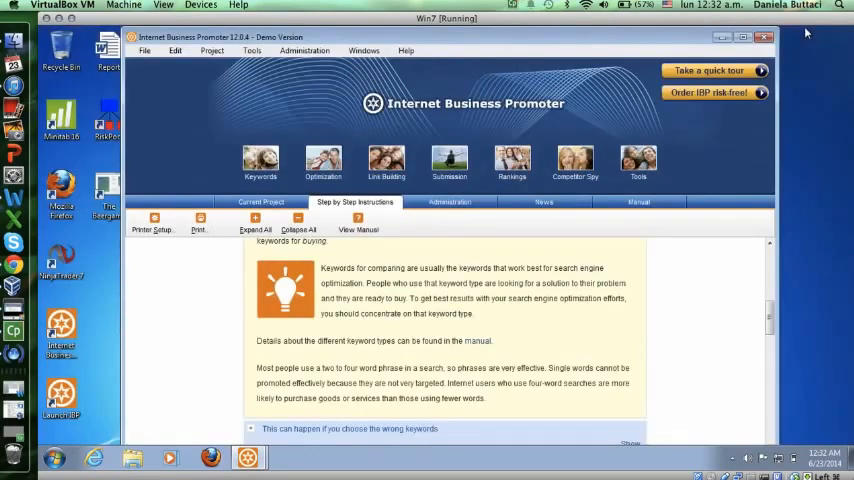
mouse_move(640, 32)
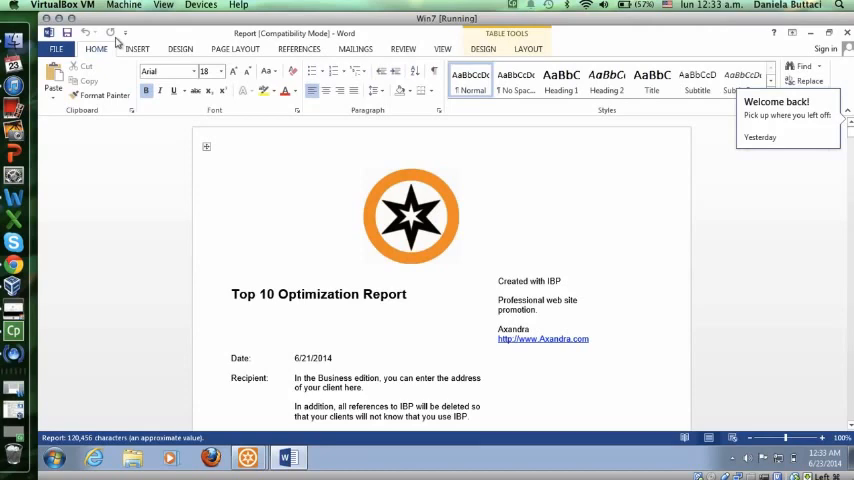
mouse_move(157, 45)
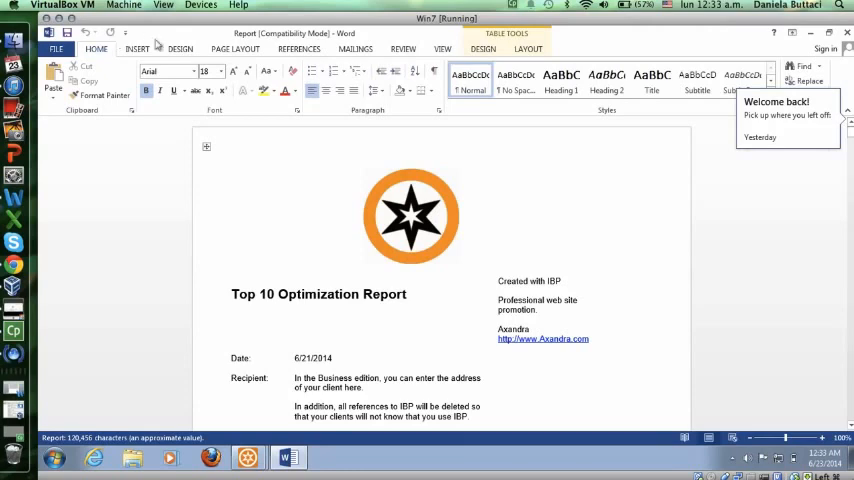
mouse_move(352, 293)
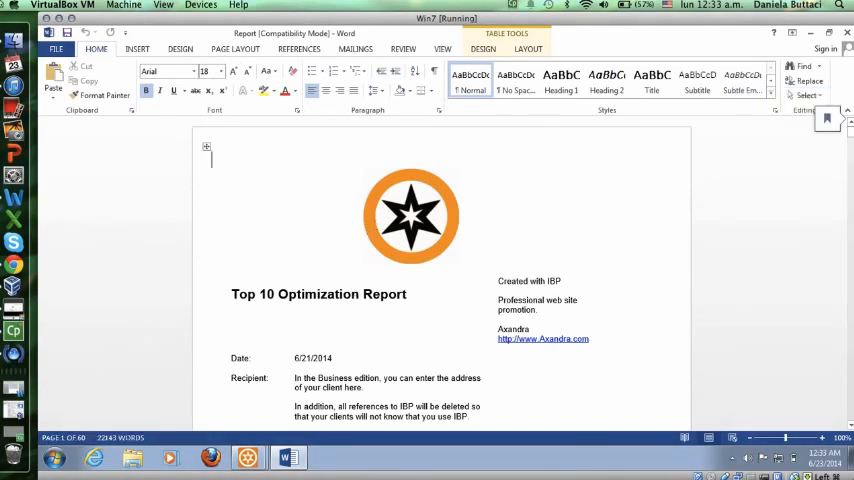
mouse_move(574, 209)
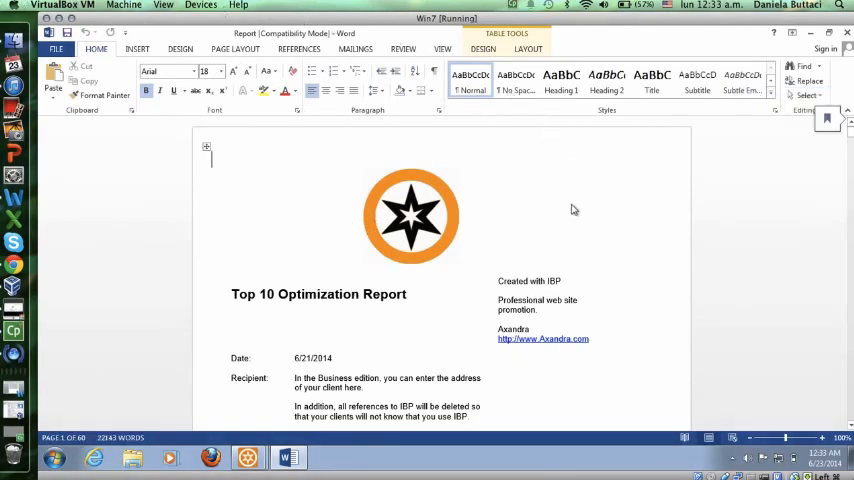
- Scroll the Word report past the cover page to the yummy-eating Report overview
scroll(down, 3)
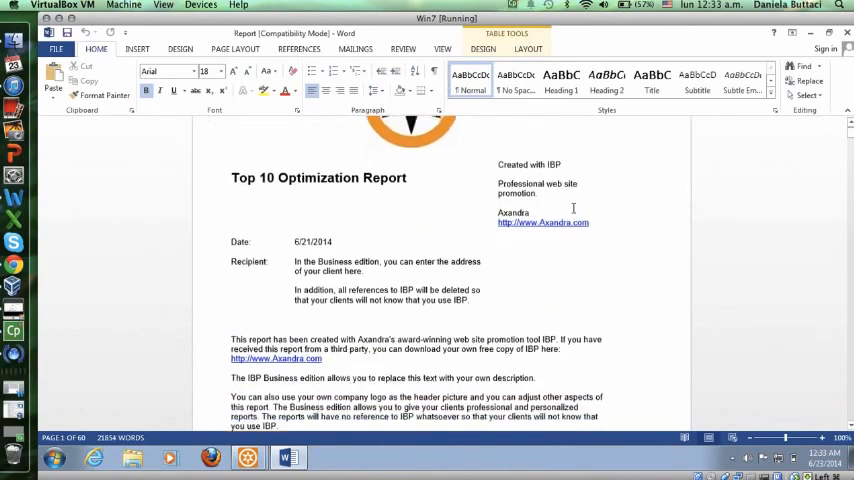
scroll(down, 3)
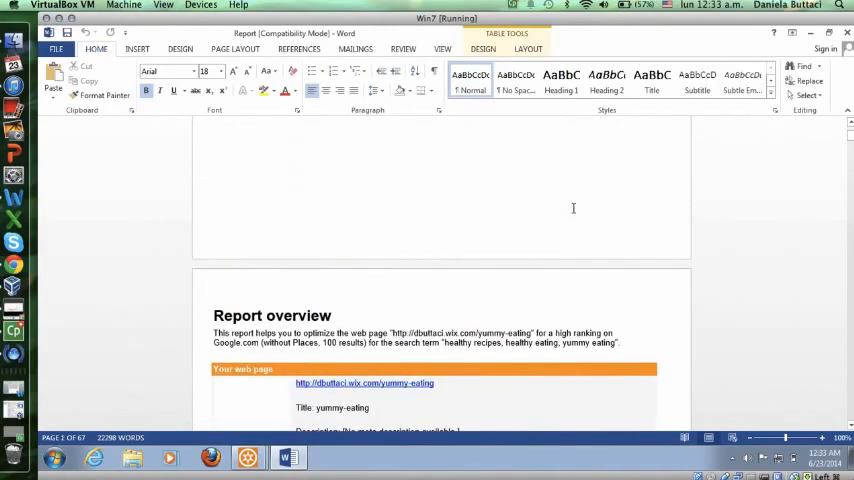
scroll(down, 3)
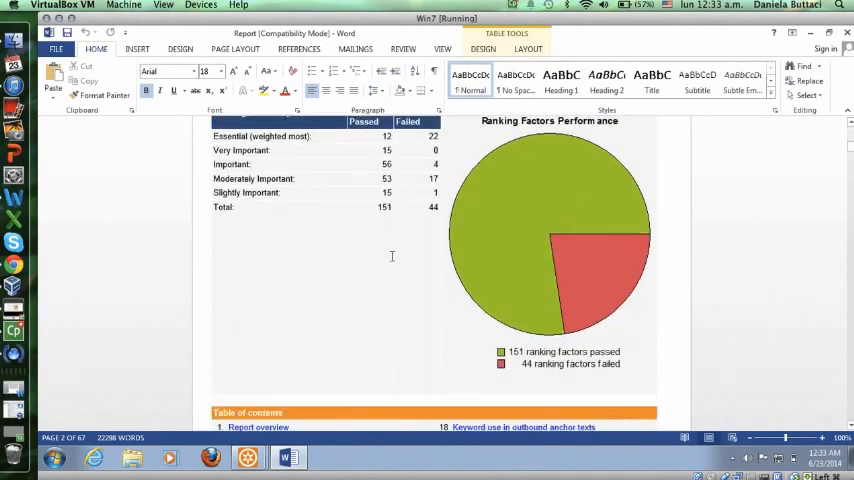
scroll(down, 3)
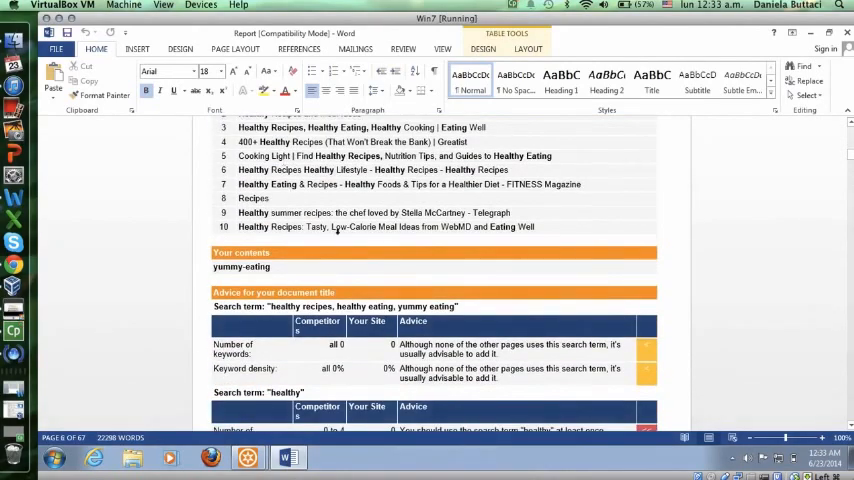
scroll(down, 3)
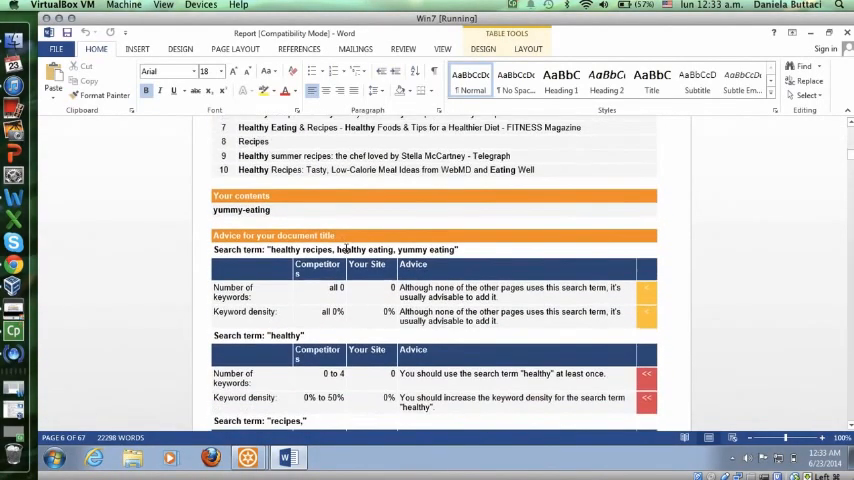
scroll(down, 3)
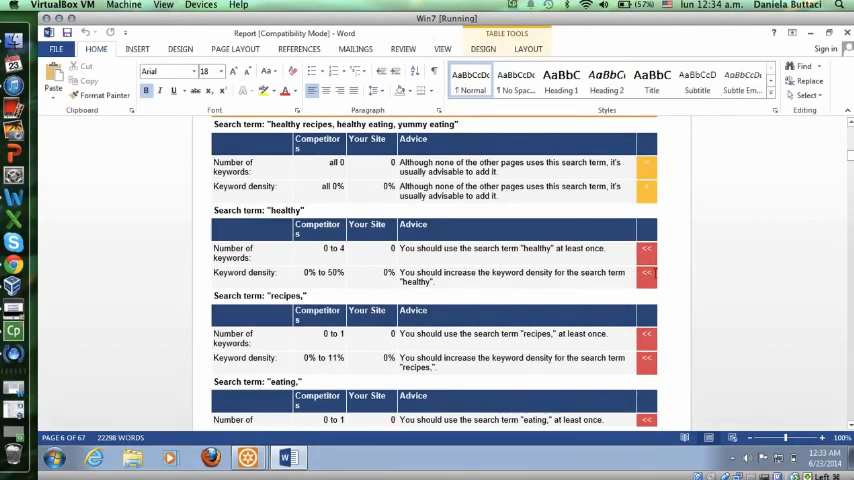
scroll(down, 3)
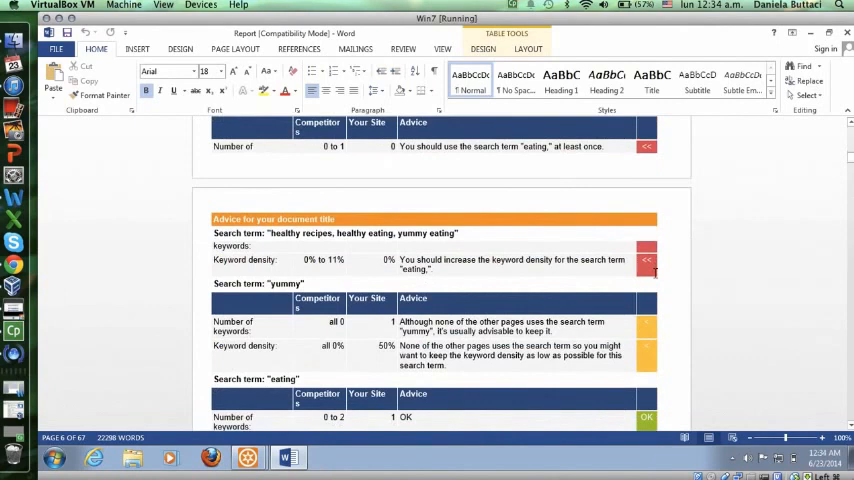
scroll(down, 3)
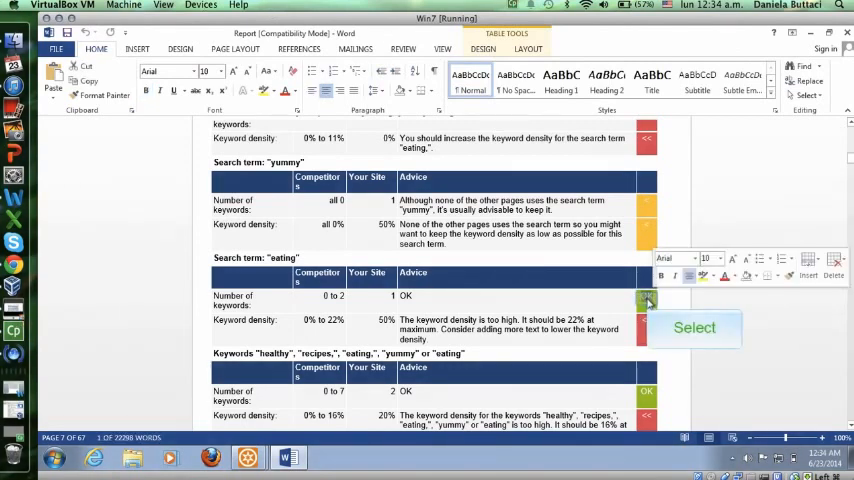
scroll(down, 3)
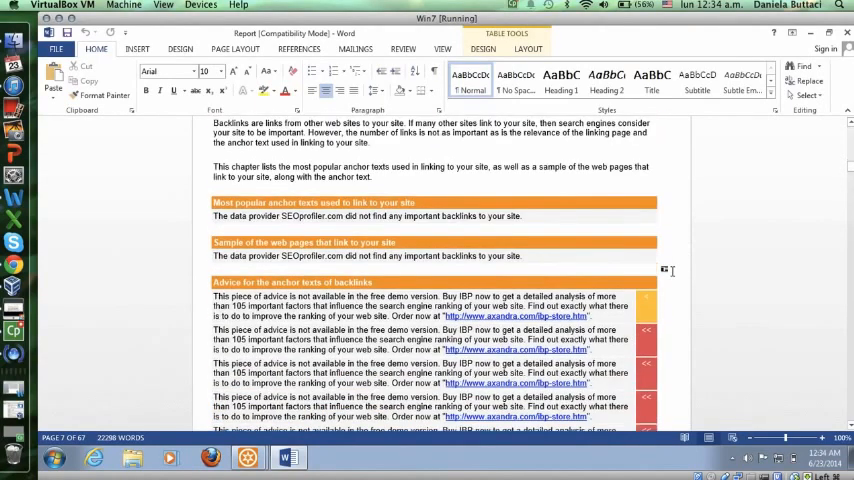
scroll(down, 3)
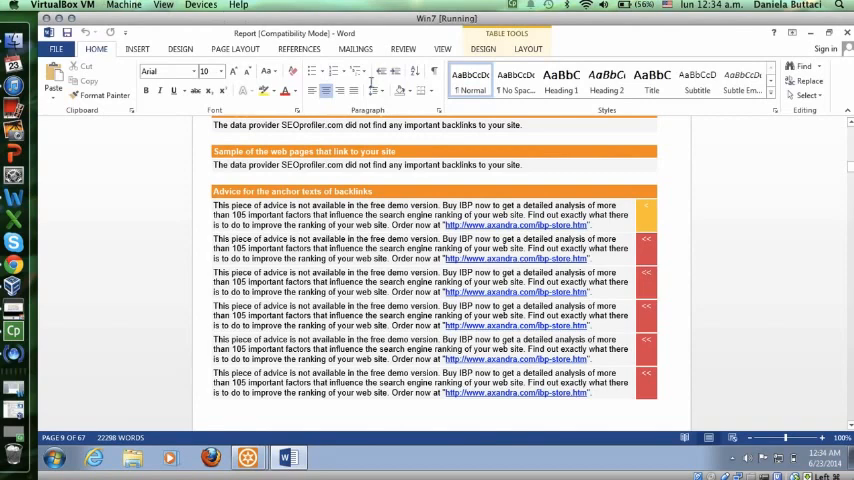
scroll(down, 3)
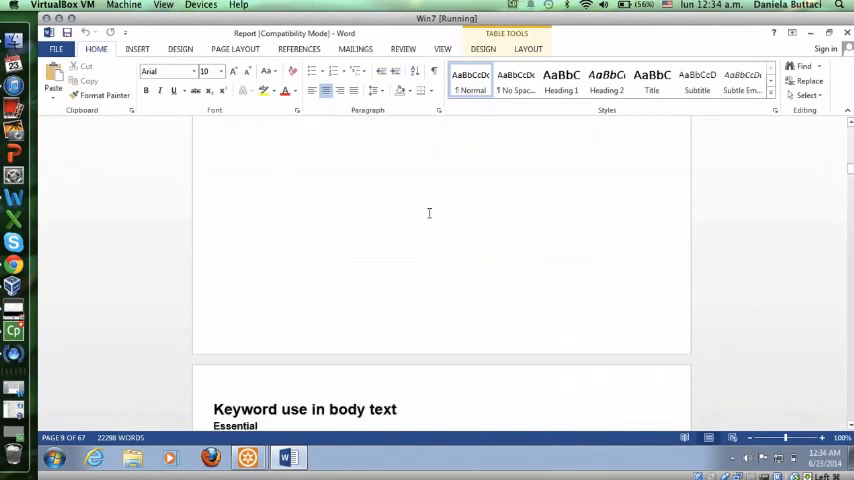
scroll(down, 3)
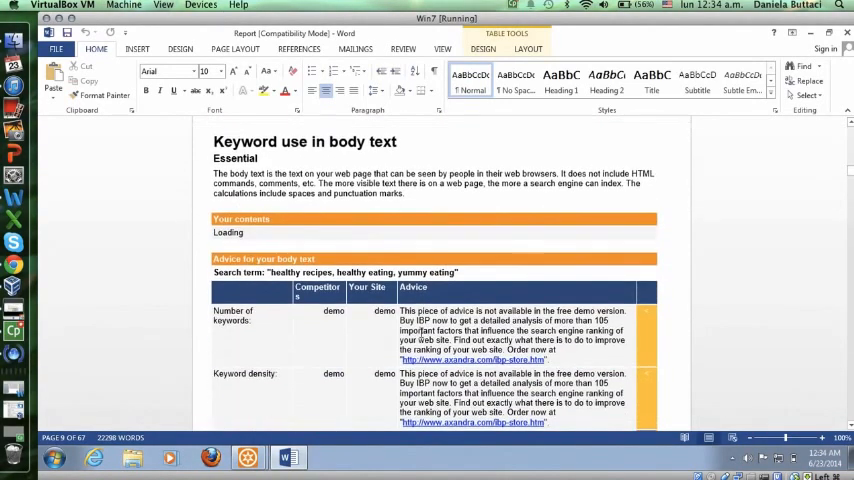
scroll(down, 3)
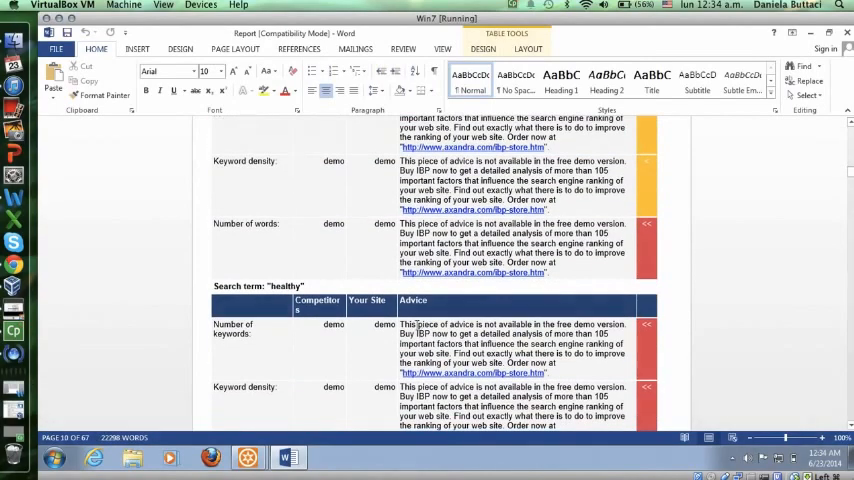
scroll(down, 3)
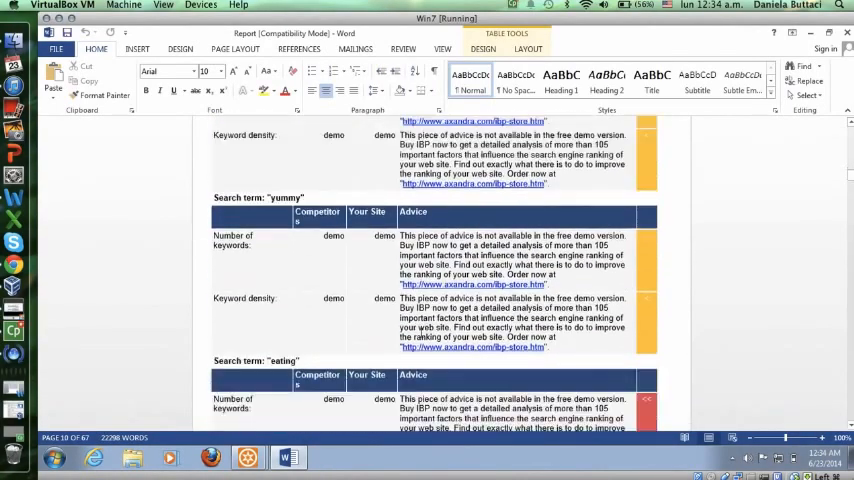
scroll(down, 3)
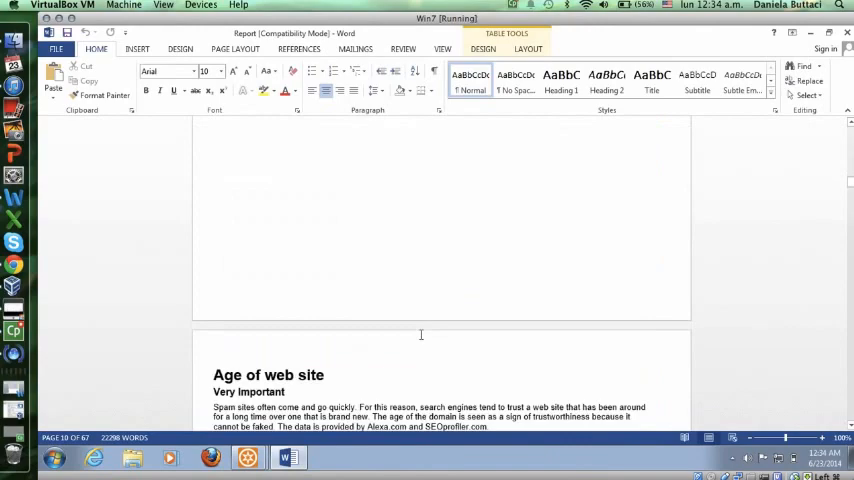